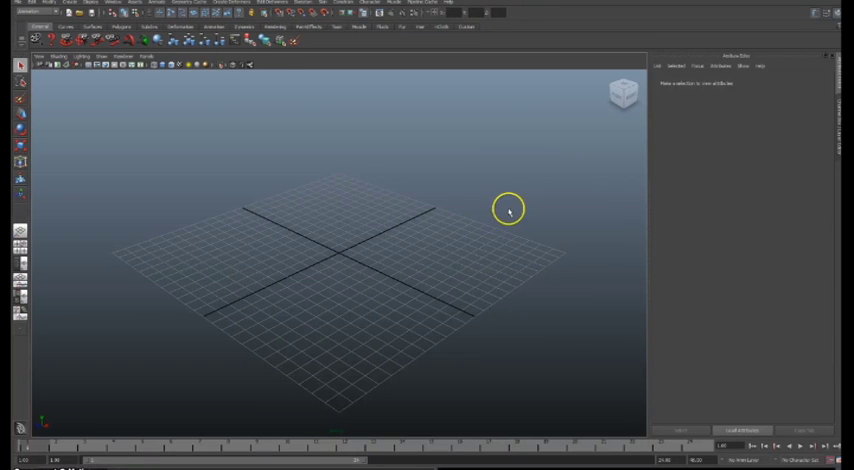
pyautogui.moveTo(498, 188)
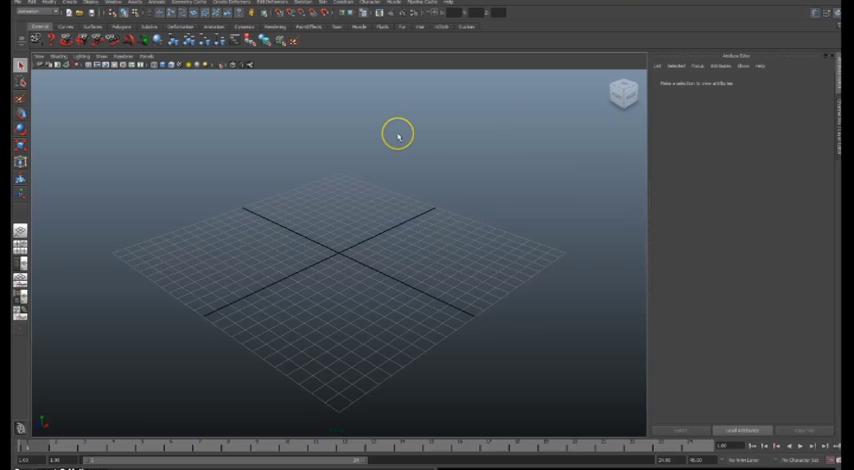
pyautogui.moveTo(489, 170)
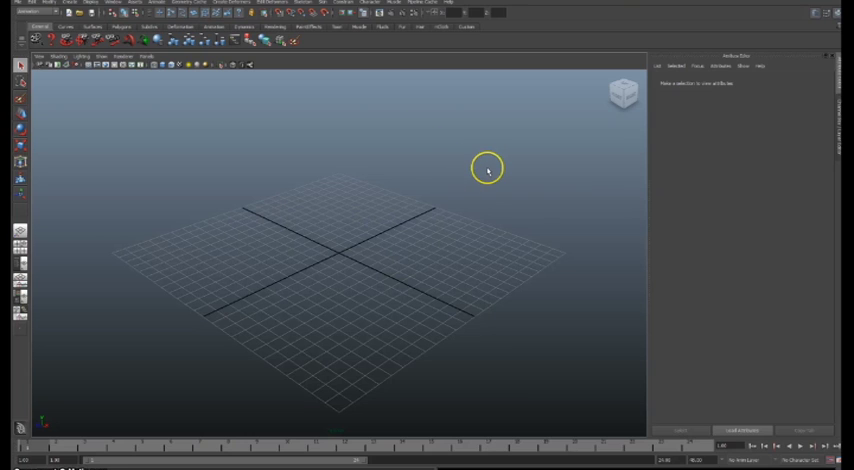
pyautogui.moveTo(134, 146)
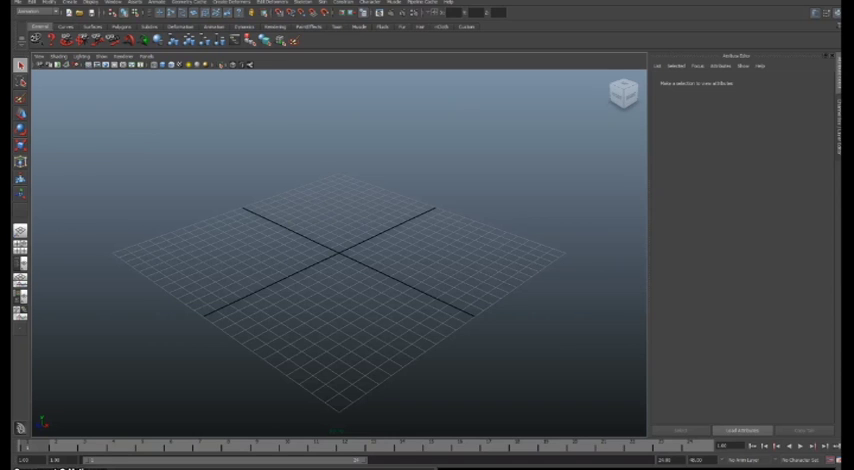
# Step: Load the green alien character scene and orbit the viewport around the model
pyautogui.click(16, 4)
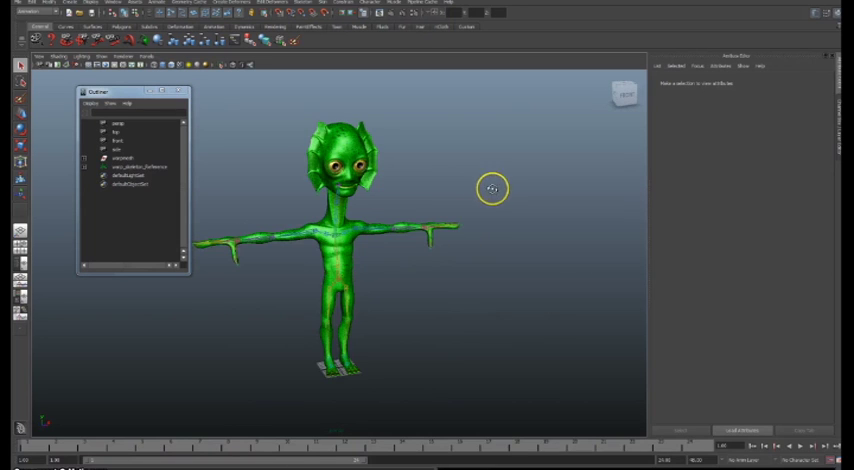
pyautogui.moveTo(490, 189); pyautogui.dragTo(512, 251)
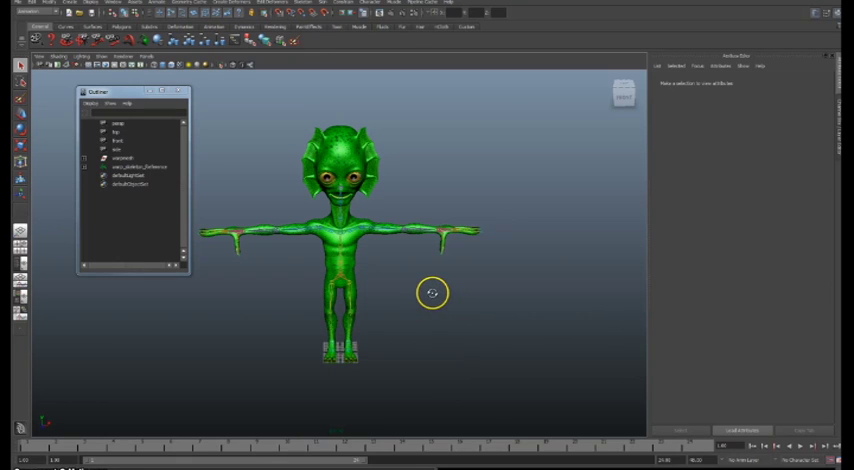
pyautogui.moveTo(422, 281)
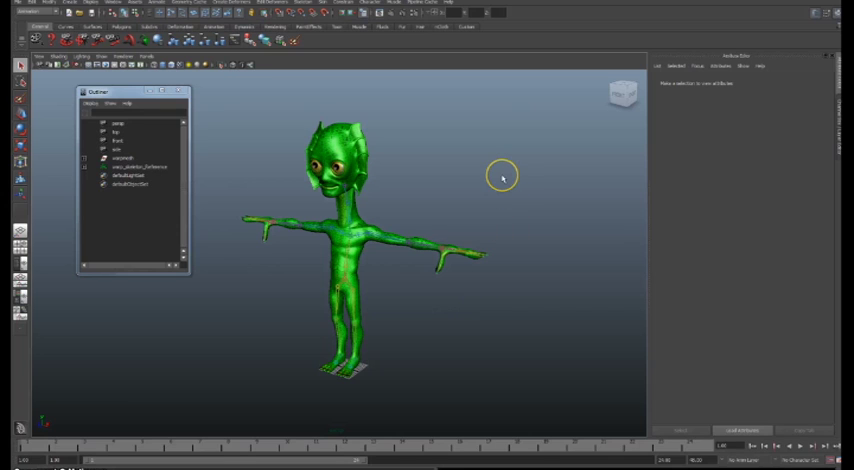
pyautogui.moveTo(499, 176)
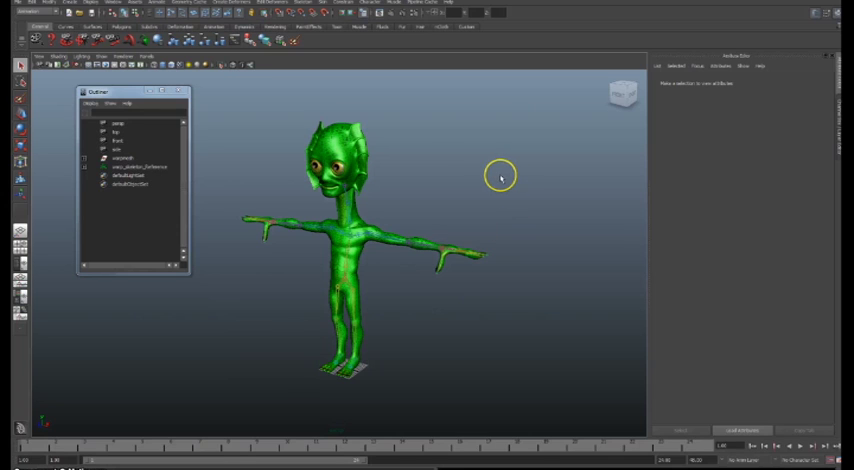
pyautogui.moveTo(458, 152)
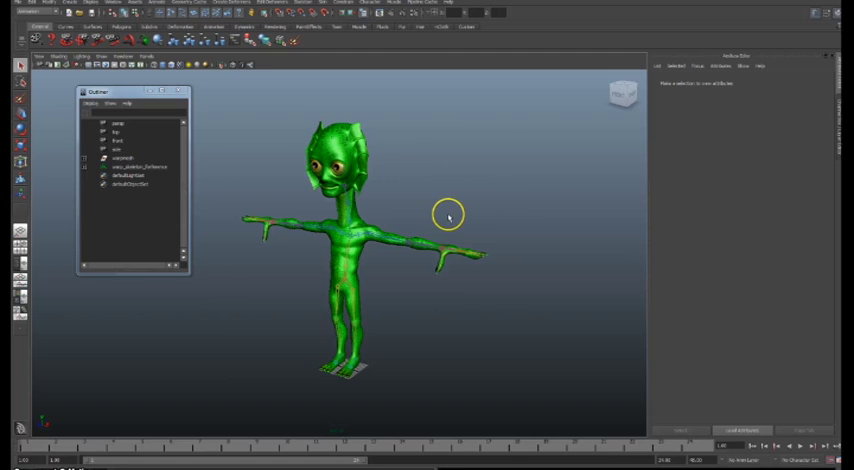
pyautogui.moveTo(485, 193)
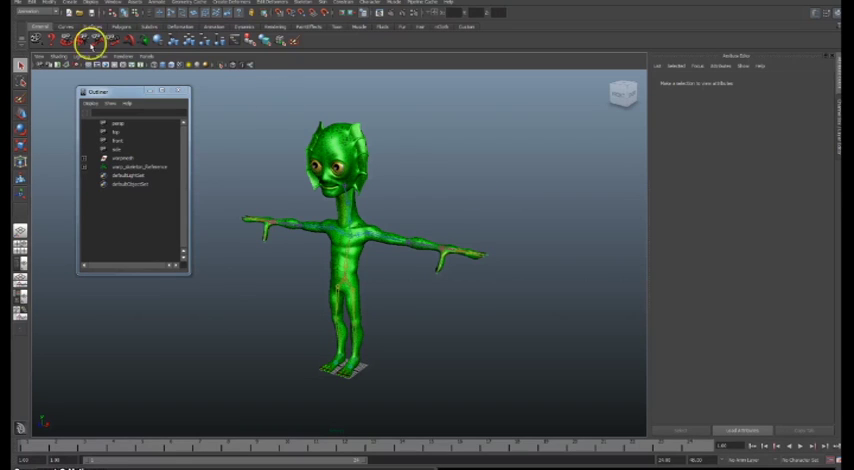
# Step: Export the whole alien scene as FBX with Embed Media enabled
pyautogui.click(55, 92)
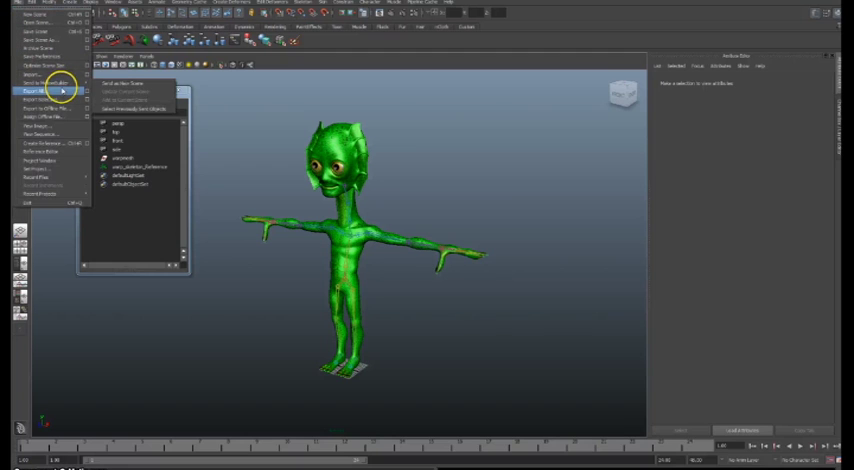
pyautogui.click(55, 92)
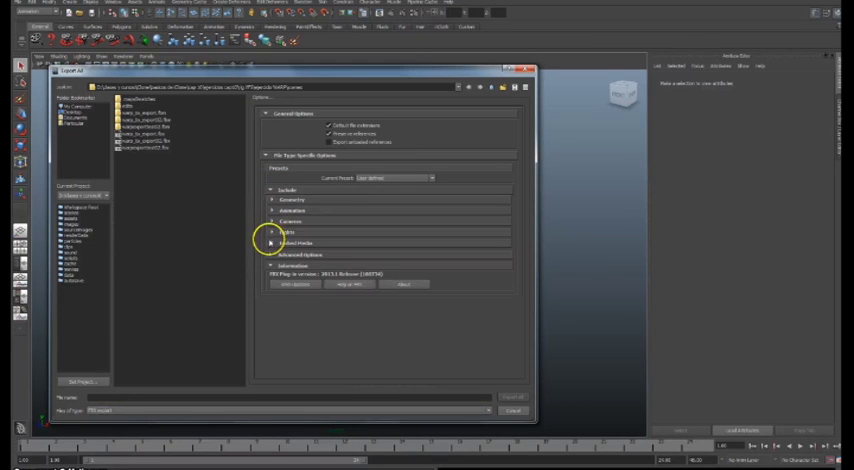
pyautogui.click(274, 243)
pyautogui.write('rusty_to_export')
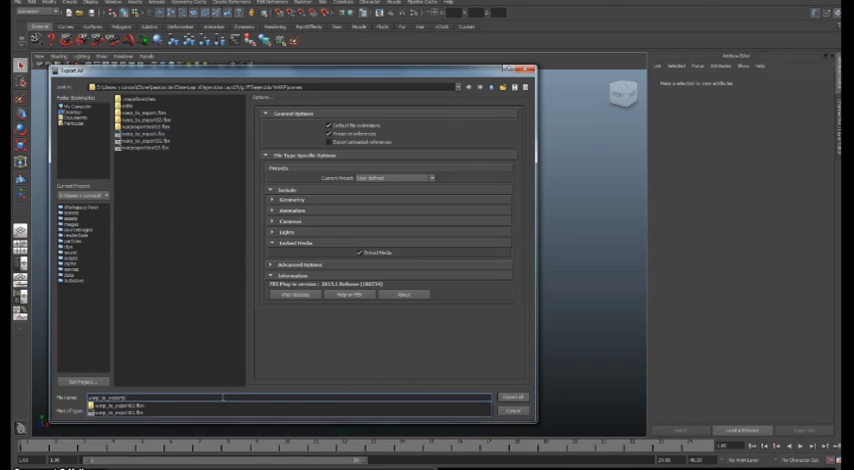
pyautogui.click(514, 410)
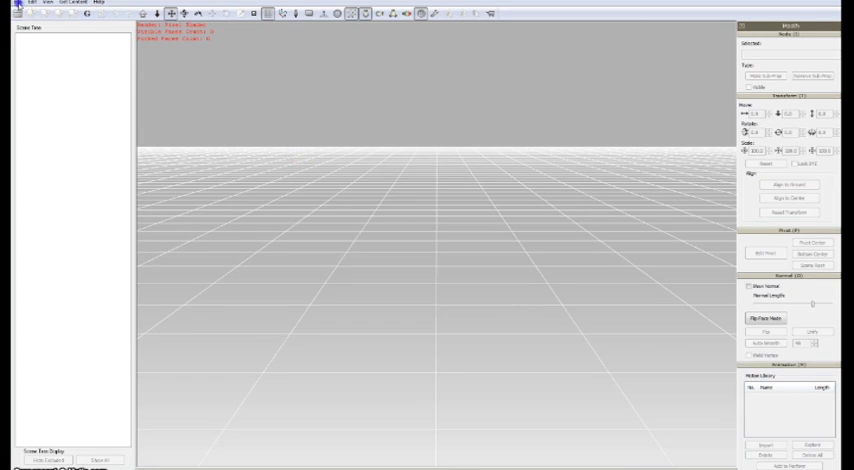
# Step: Import the exported alien FBX file and confirm the Import FBX settings
pyautogui.click(18, 2)
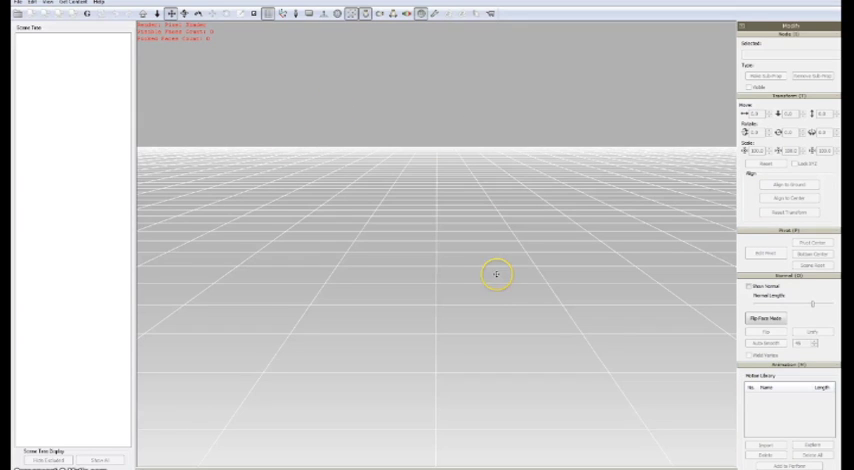
pyautogui.moveTo(143, 96)
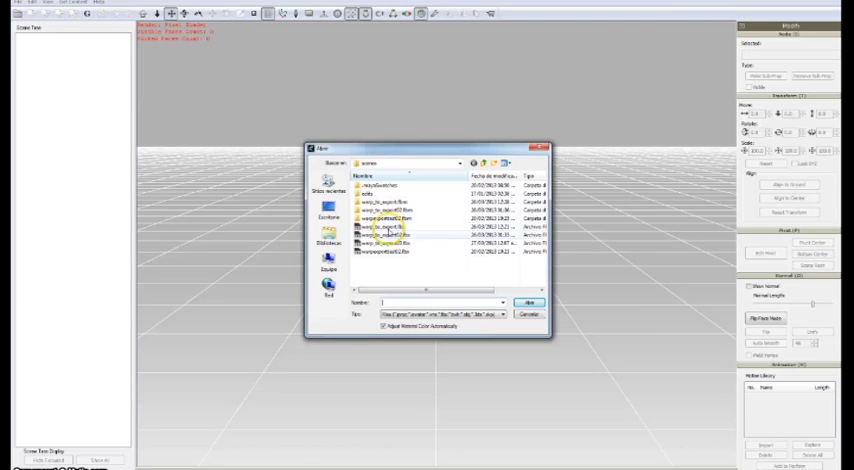
pyautogui.click(405, 243)
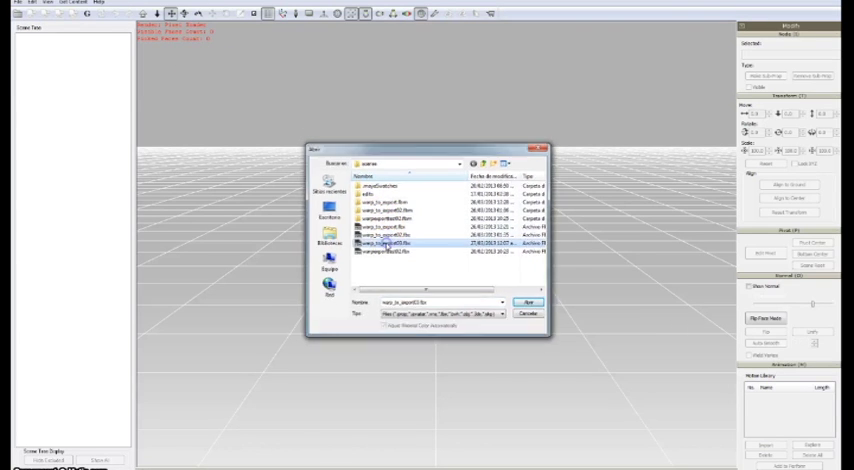
pyautogui.click(521, 302)
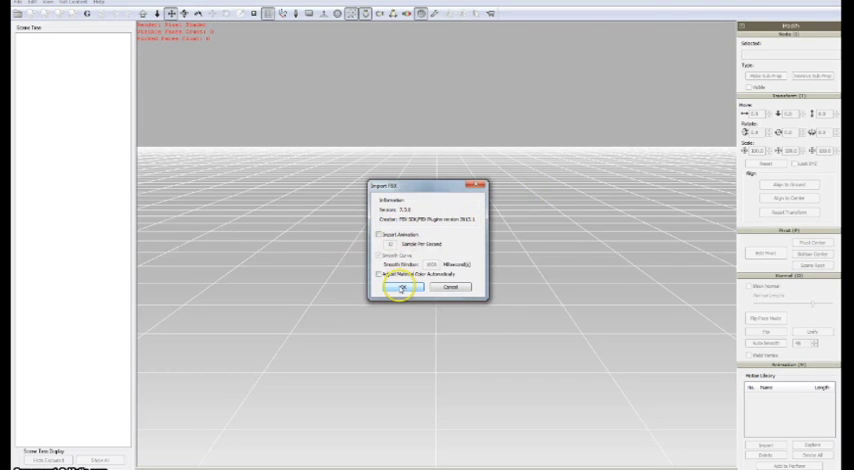
pyautogui.click(398, 287)
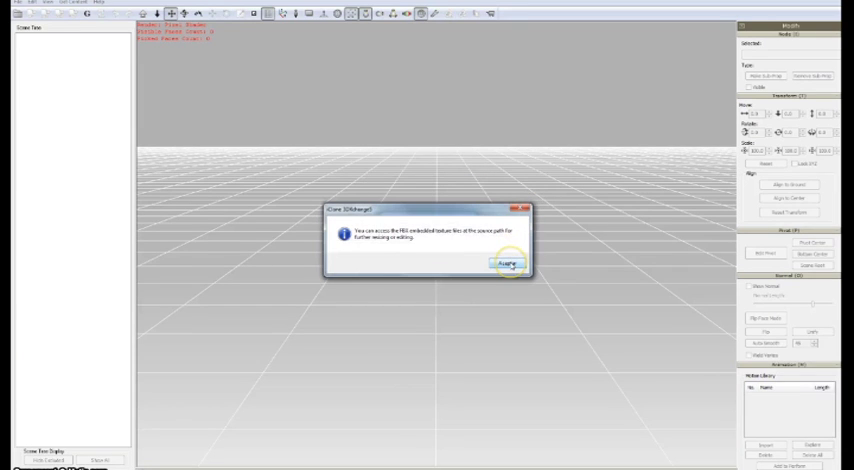
# Step: Dismiss the texture notice, convert to non-standard, and accept renaming duplicate nodes
pyautogui.click(506, 265)
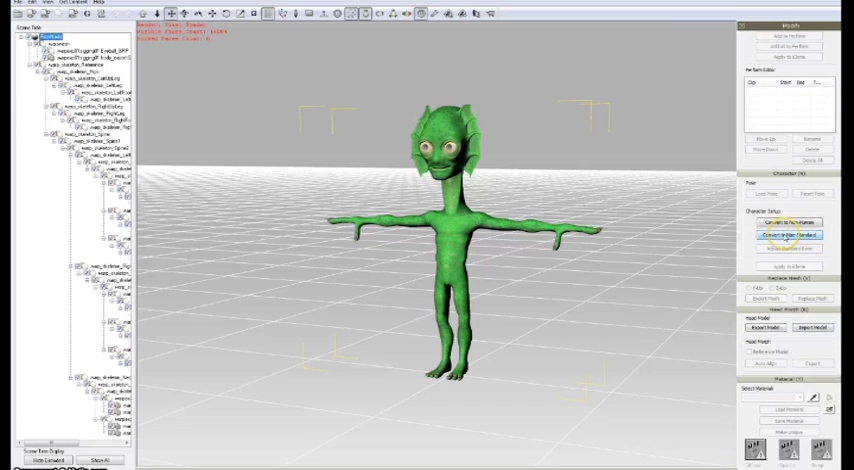
pyautogui.click(790, 234)
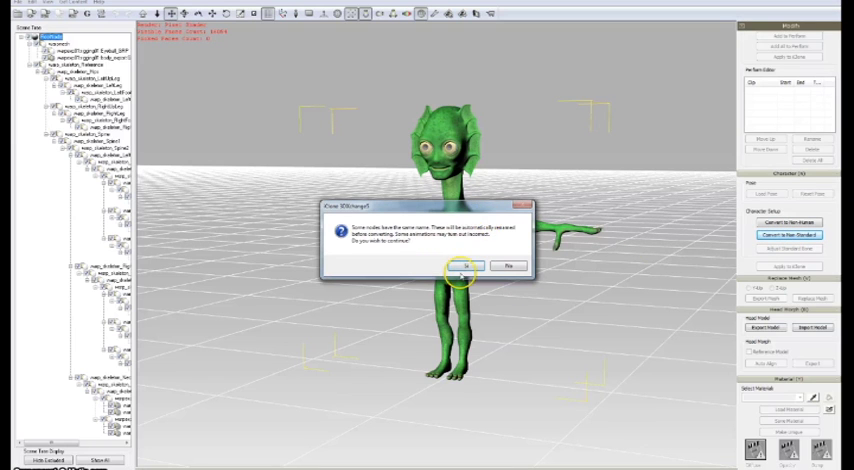
pyautogui.click(460, 268)
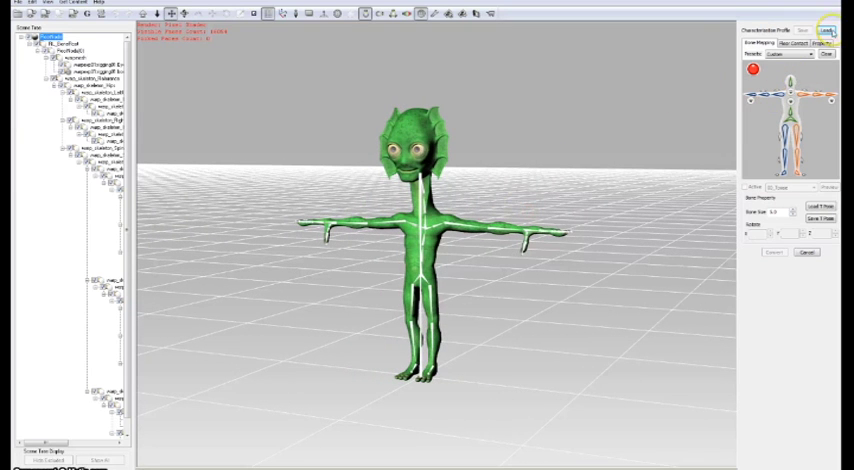
# Step: Choose and load the Maya HumanIK bone-mapping preset
pyautogui.click(790, 57)
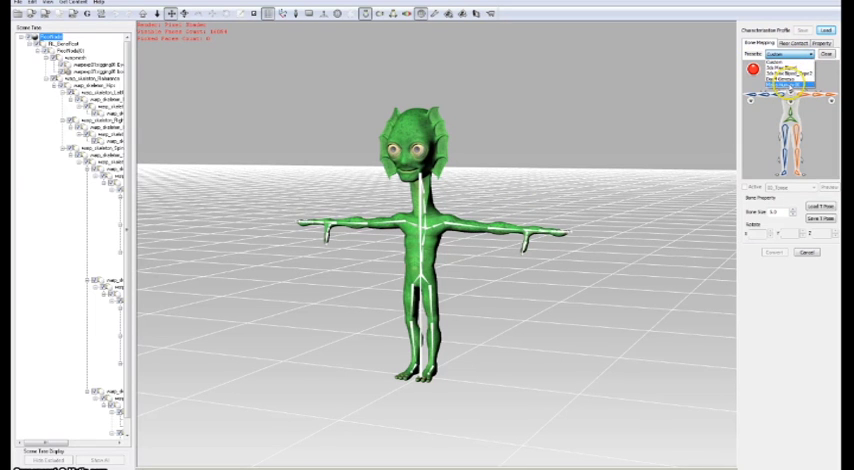
pyautogui.click(795, 55)
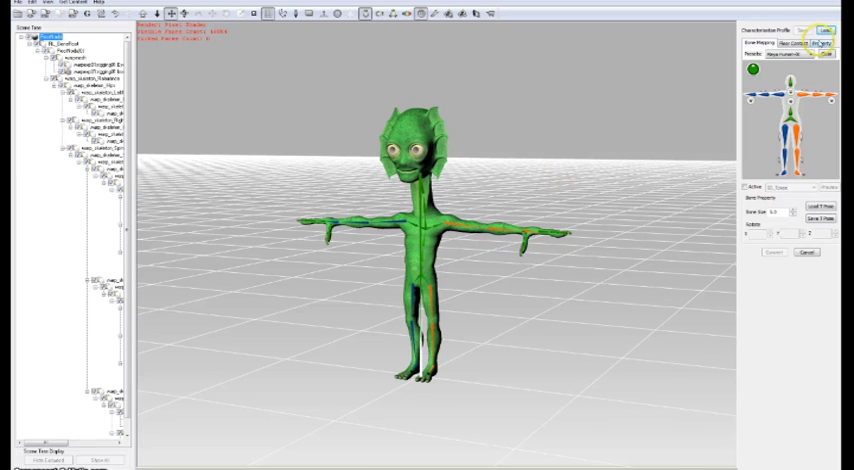
pyautogui.click(800, 55)
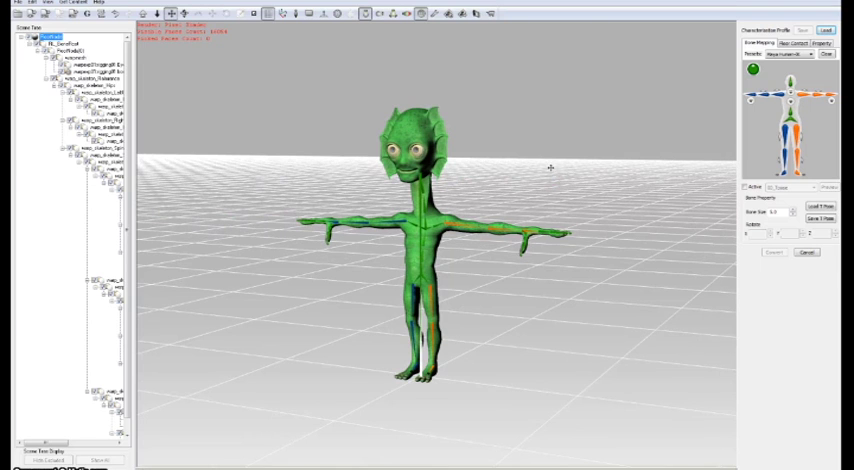
pyautogui.moveTo(627, 140)
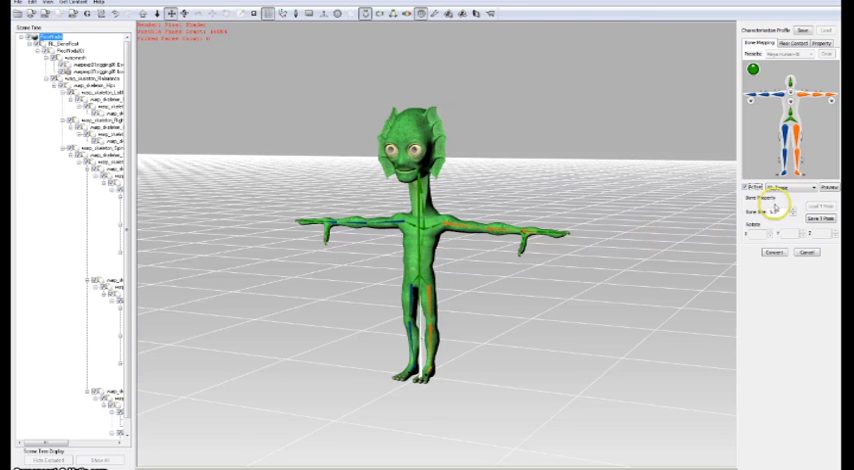
# Step: Enable Active and Preview to play a test motion on the alien
pyautogui.click(800, 188)
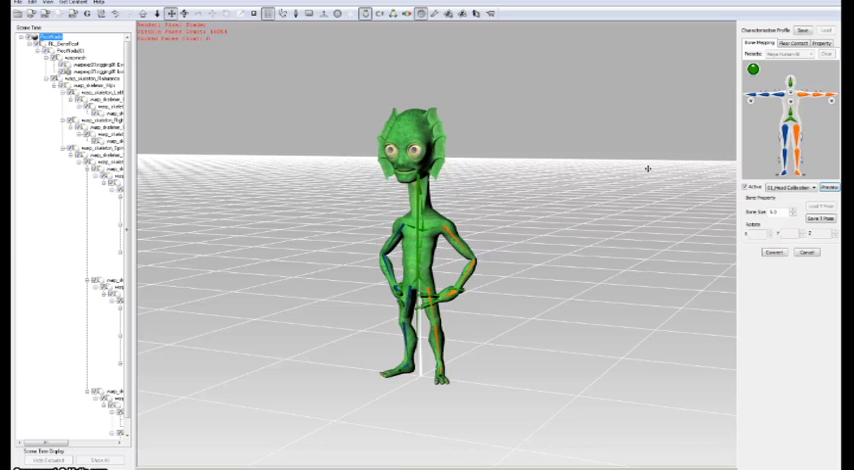
pyautogui.click(792, 188)
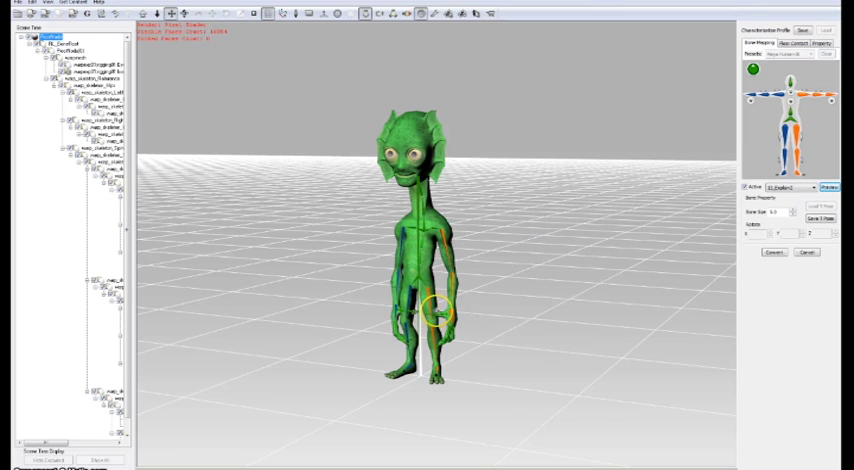
pyautogui.click(747, 188)
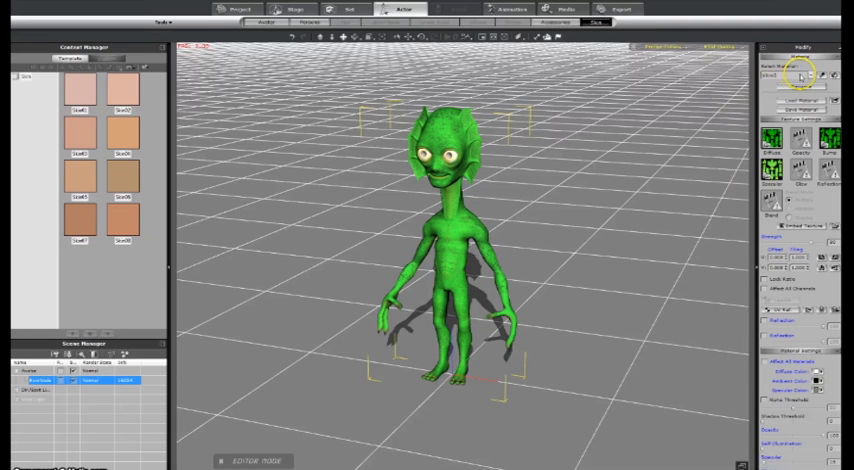
# Step: Open the Select Material dropdown in the Modify panel to pick the skin
pyautogui.click(798, 78)
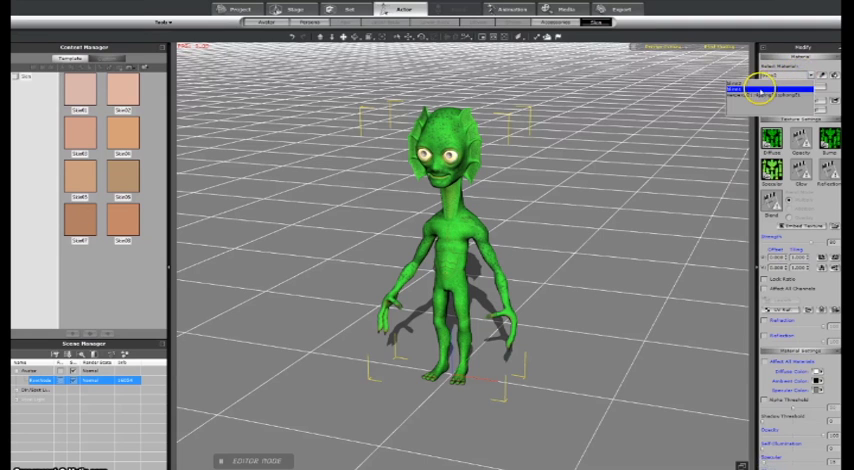